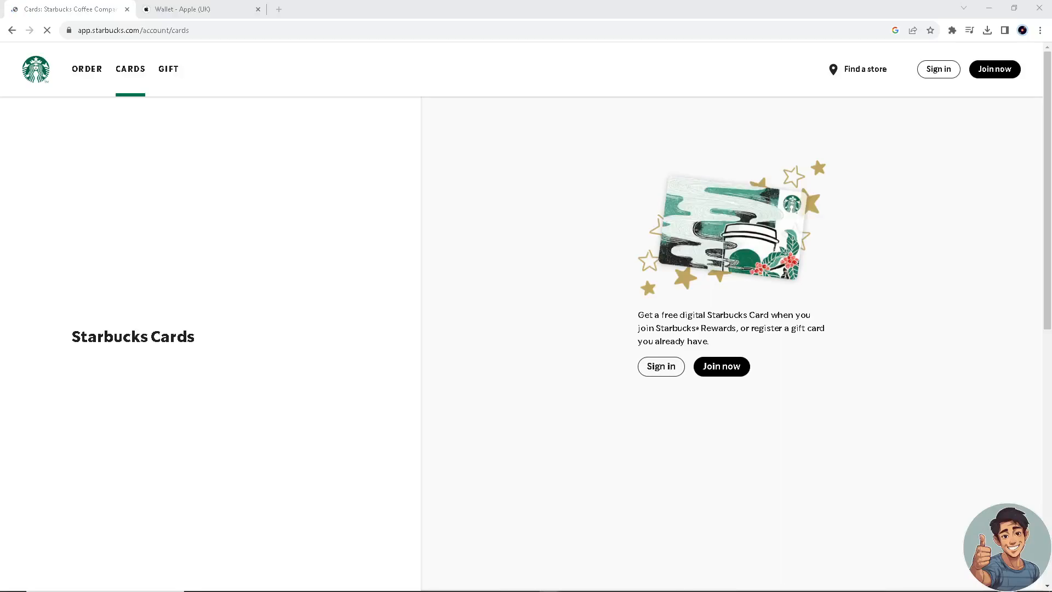
pyautogui.moveTo(276, 16)
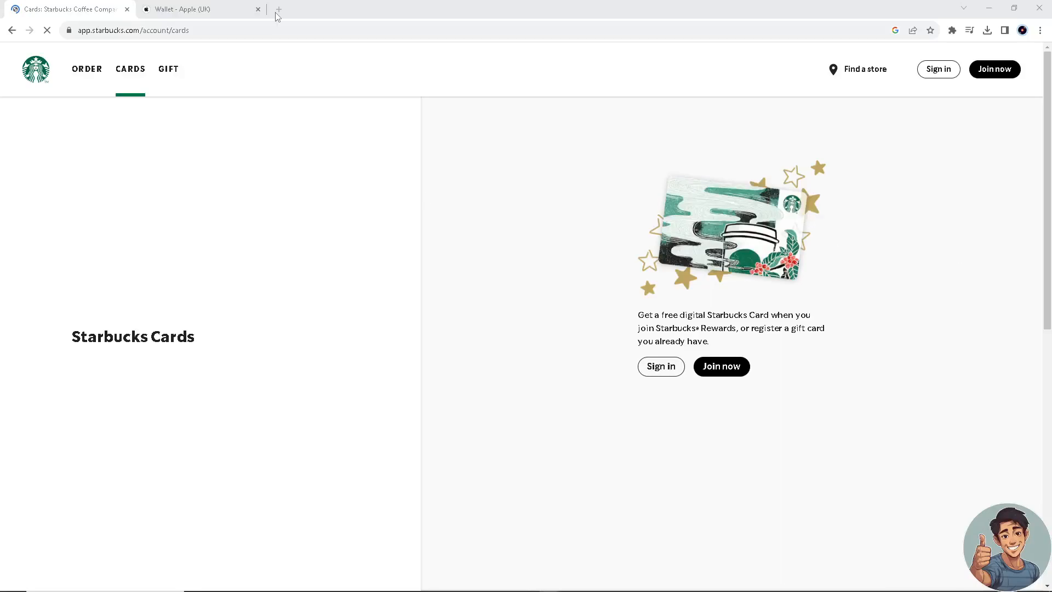
# Switch to the Apple Wallet (UK) page and scroll through its Apple Pay, loyalty and transit sections to Express Mode
pyautogui.click(201, 9)
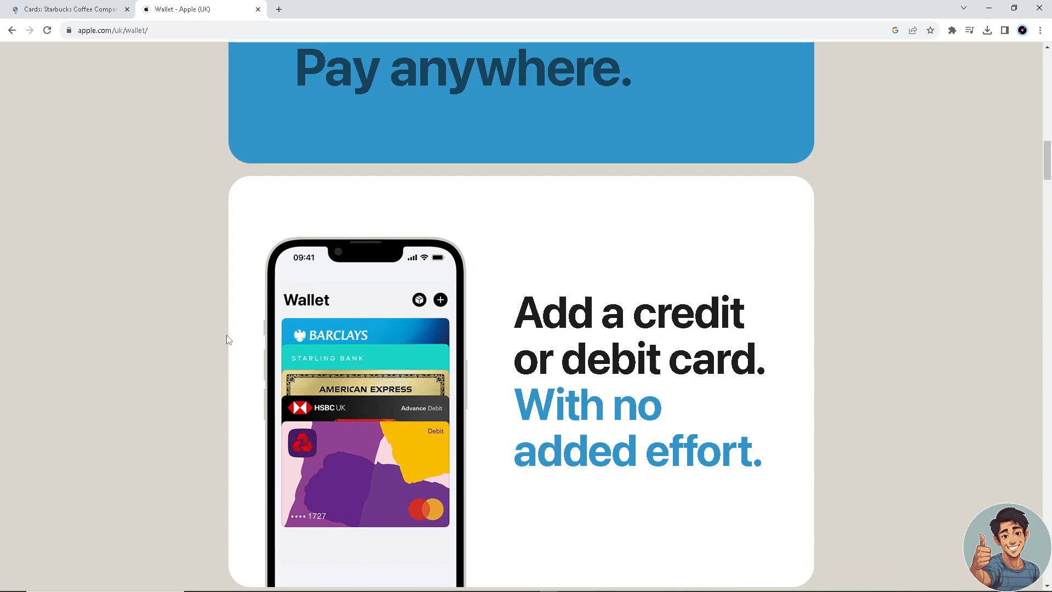
pyautogui.scroll(-3)
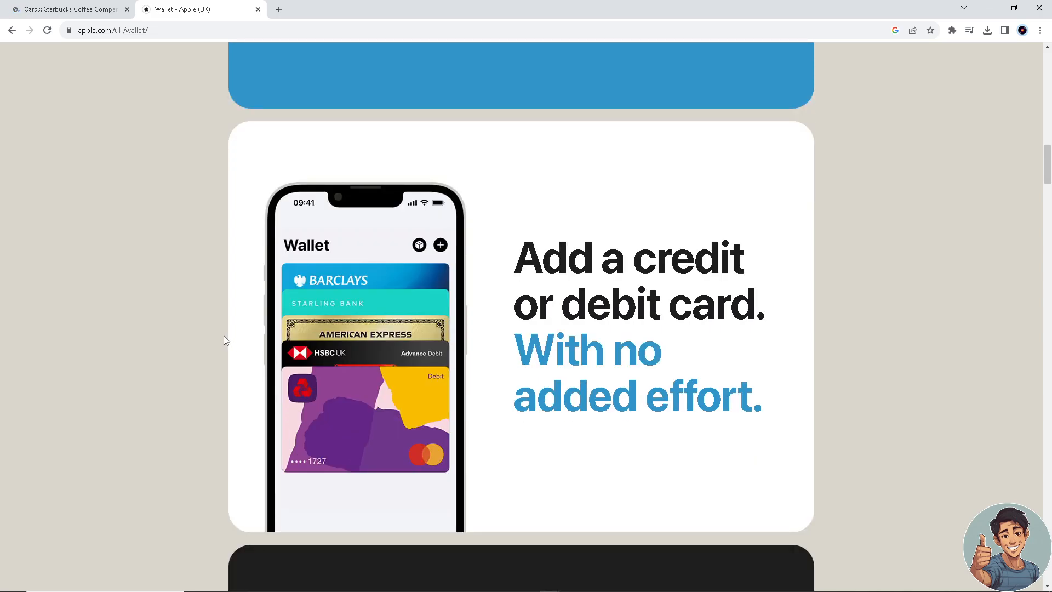
pyautogui.scroll(-3)
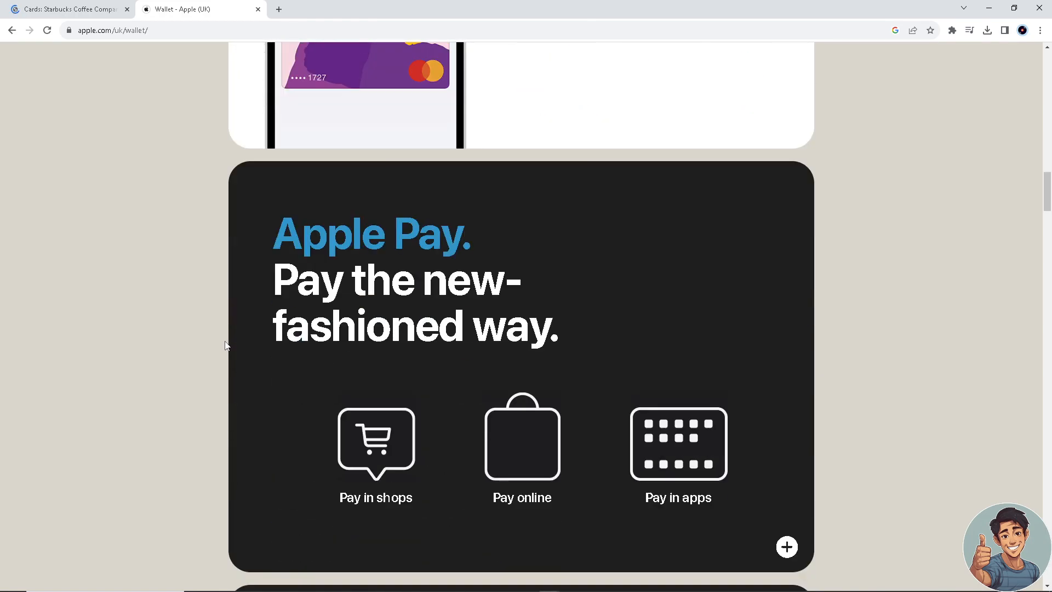
pyautogui.scroll(-3)
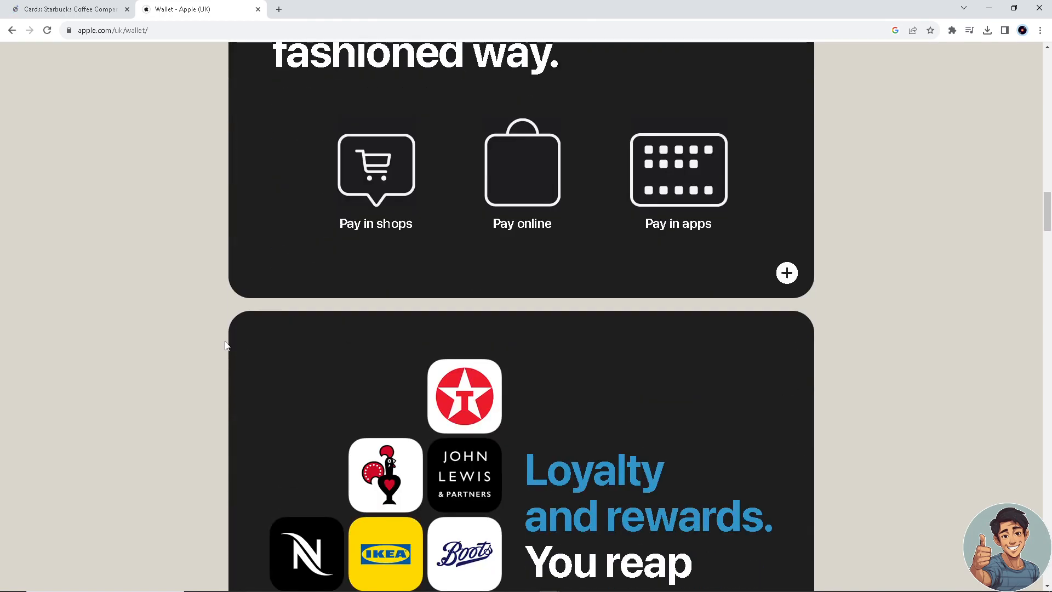
pyautogui.scroll(-3)
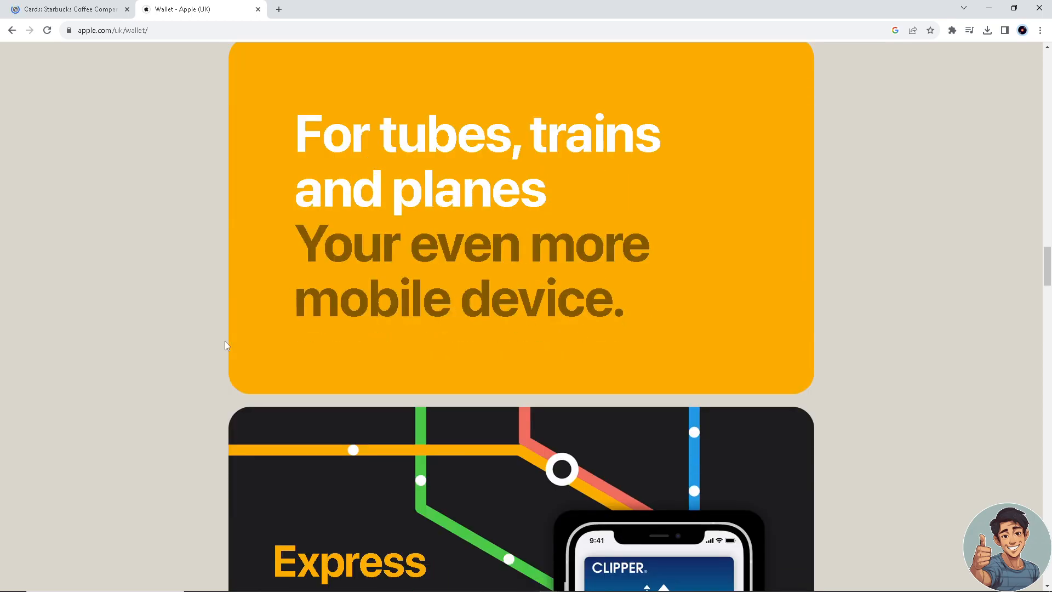
pyautogui.scroll(-3)
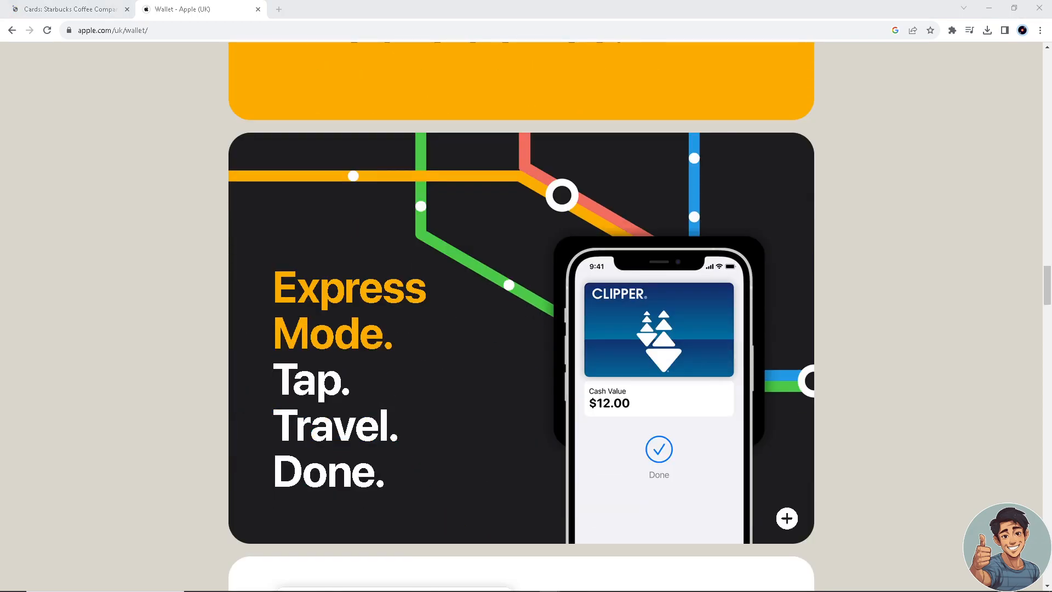
# Switch back to the 'Cards: Starbucks Coffee Company' browser tab
pyautogui.click(67, 9)
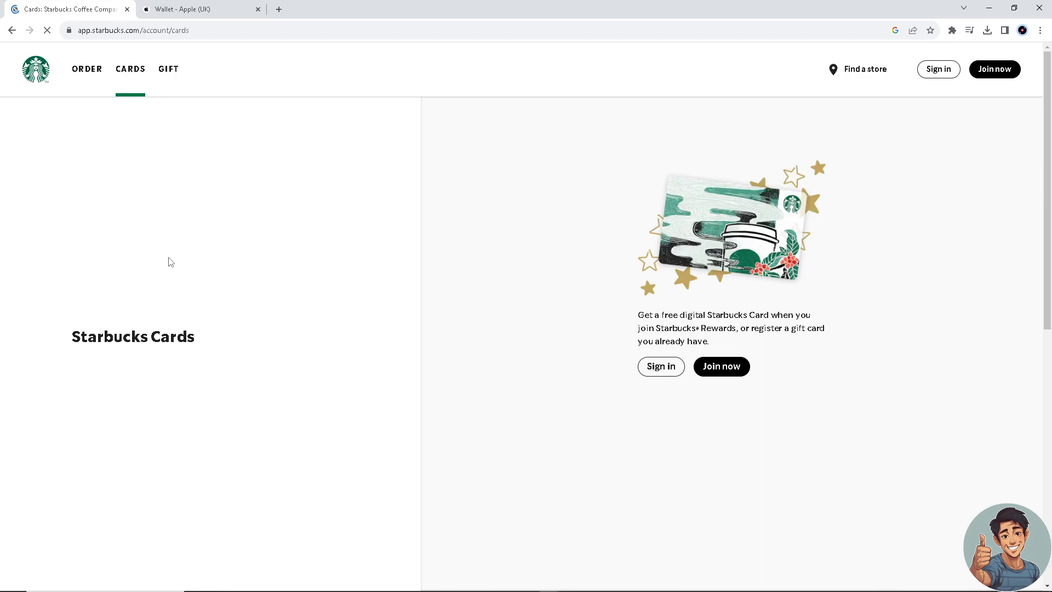
pyautogui.scroll(-3)
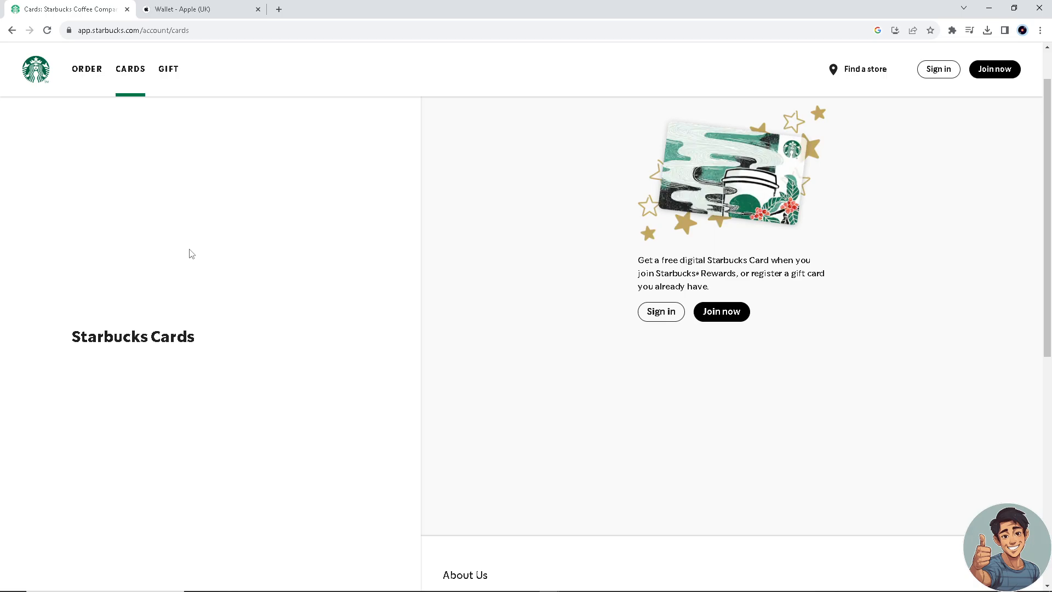
pyautogui.moveTo(192, 259)
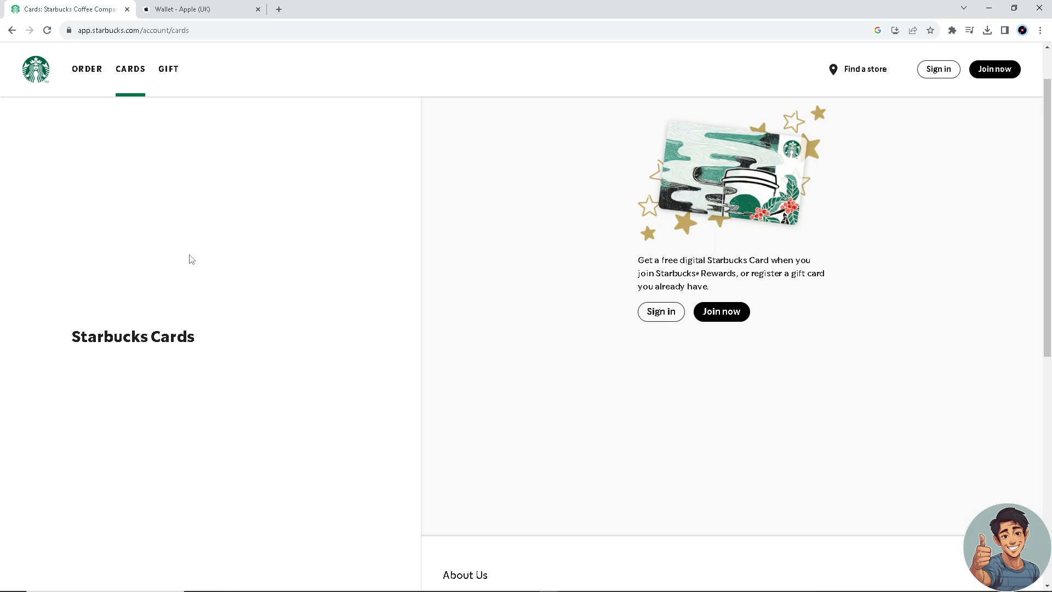
pyautogui.moveTo(197, 247)
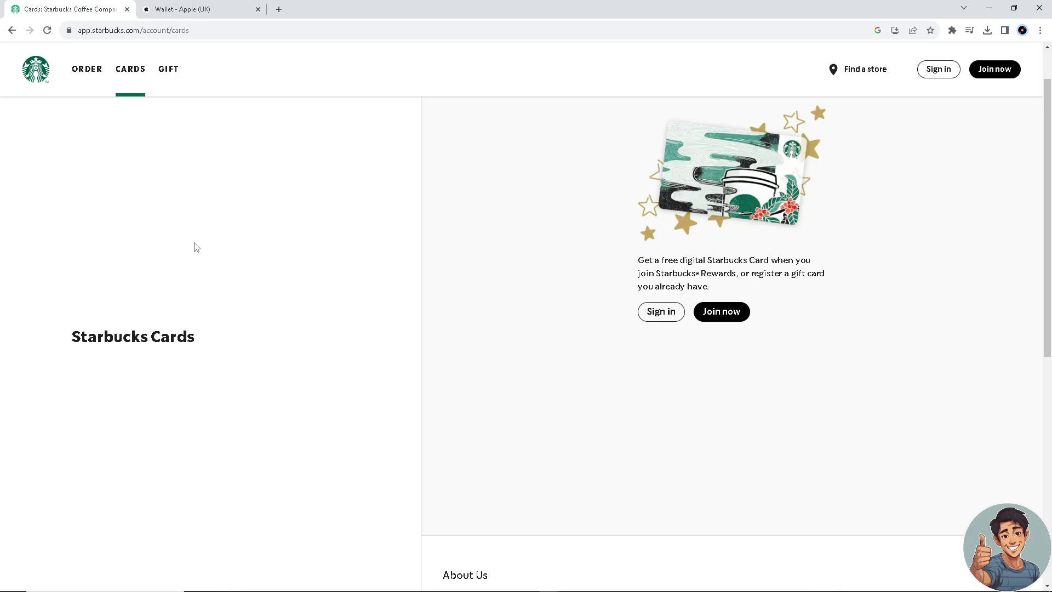
pyautogui.scroll(-3)
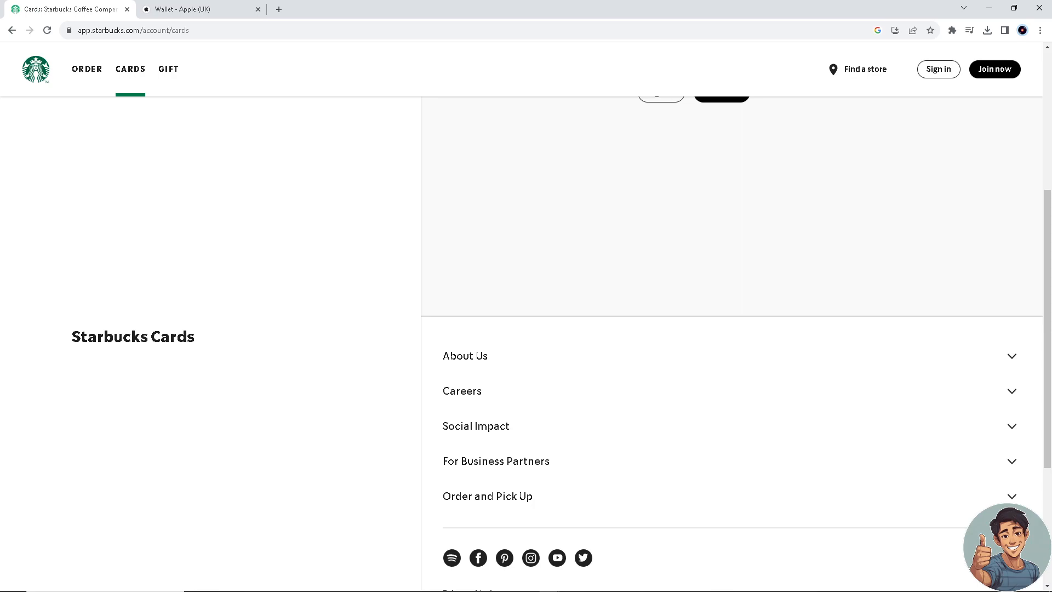
pyautogui.moveTo(243, 222)
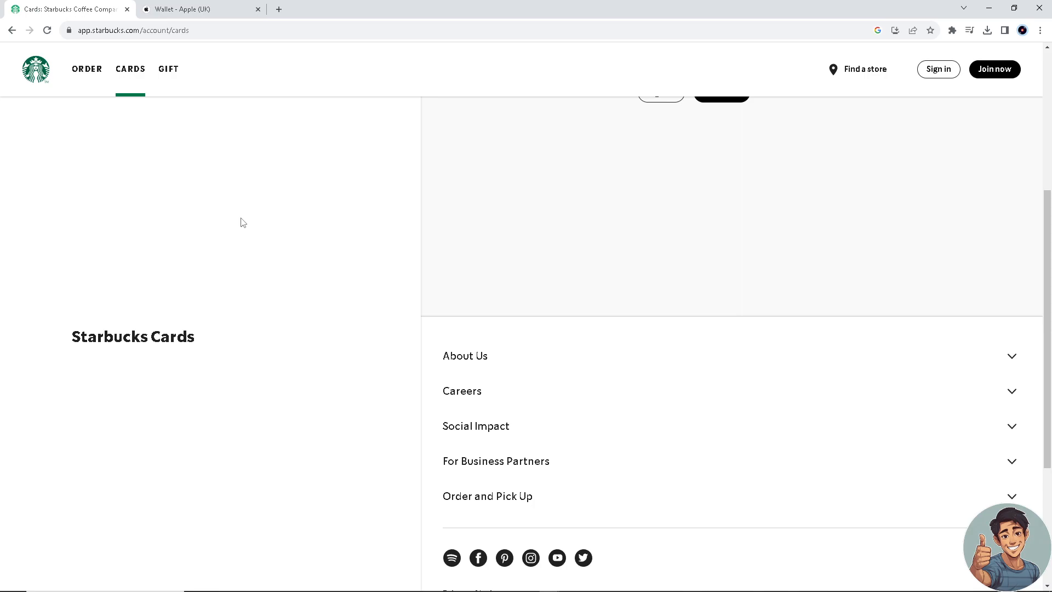
pyautogui.moveTo(212, 255)
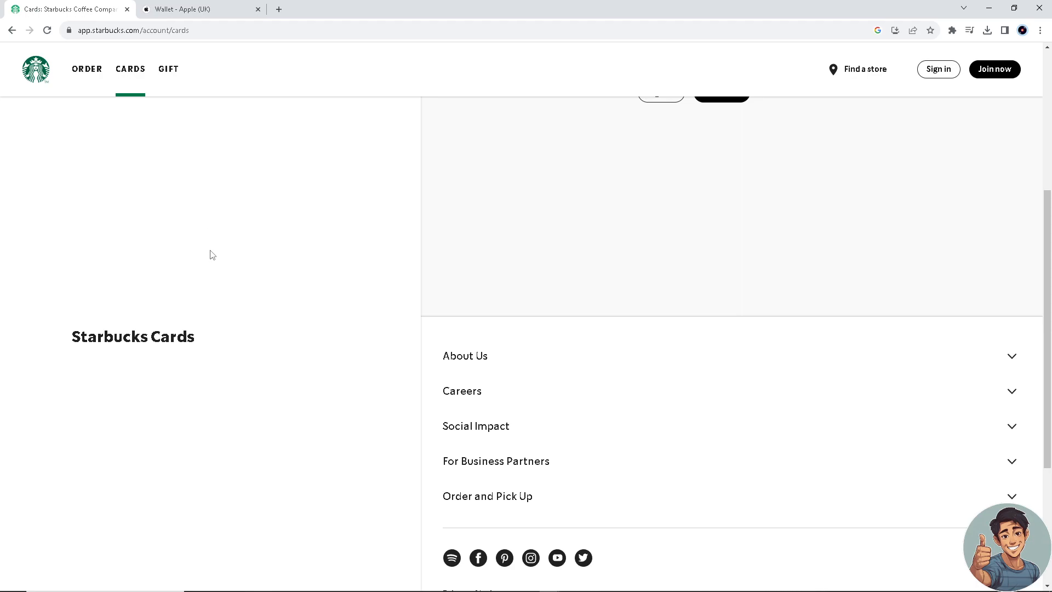
pyautogui.moveTo(204, 228)
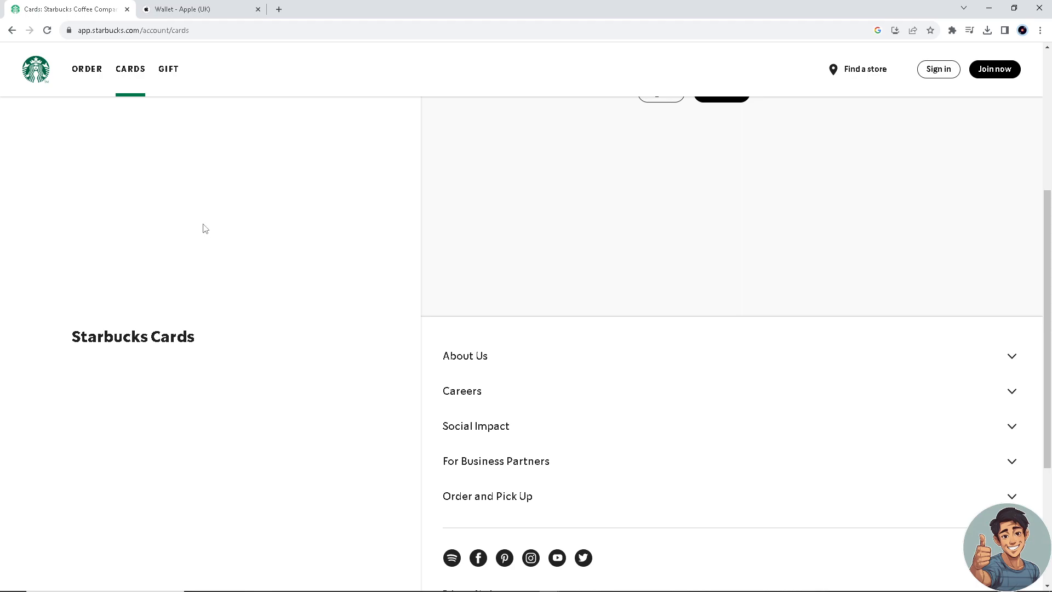
pyautogui.moveTo(255, 273)
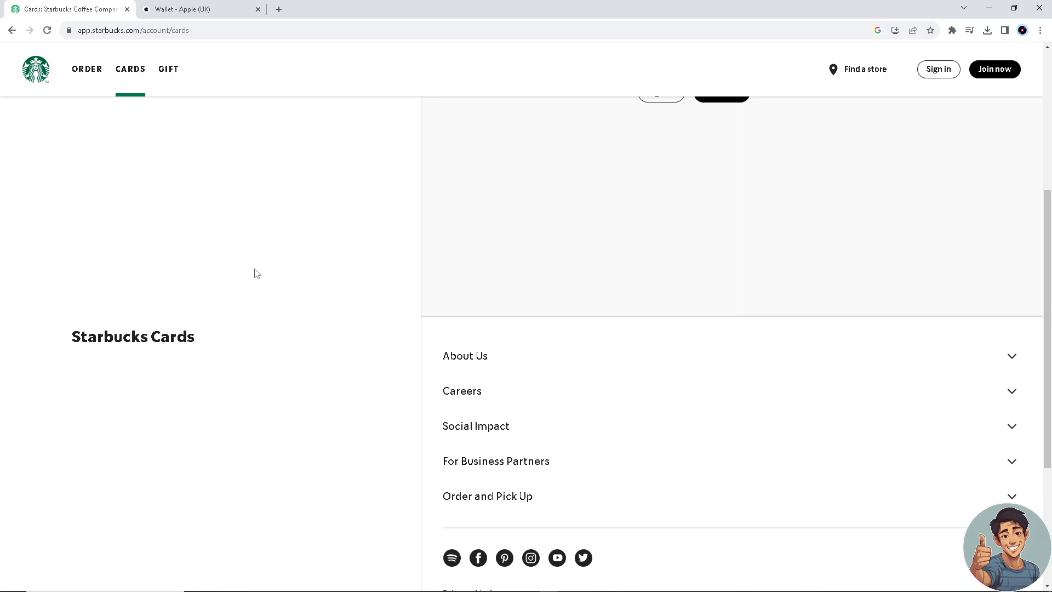
pyautogui.moveTo(268, 344)
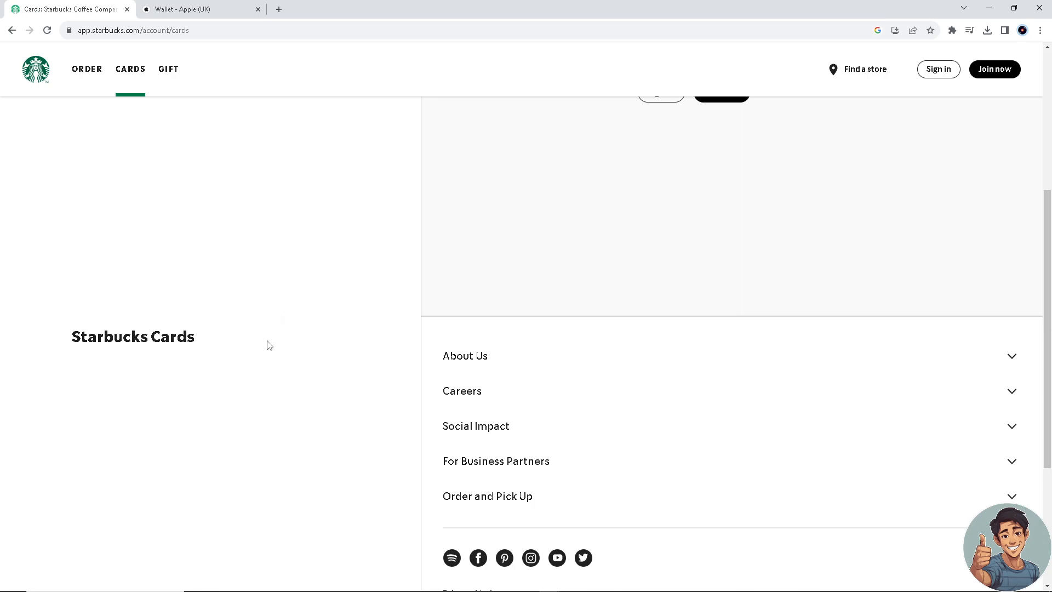
pyautogui.moveTo(272, 343)
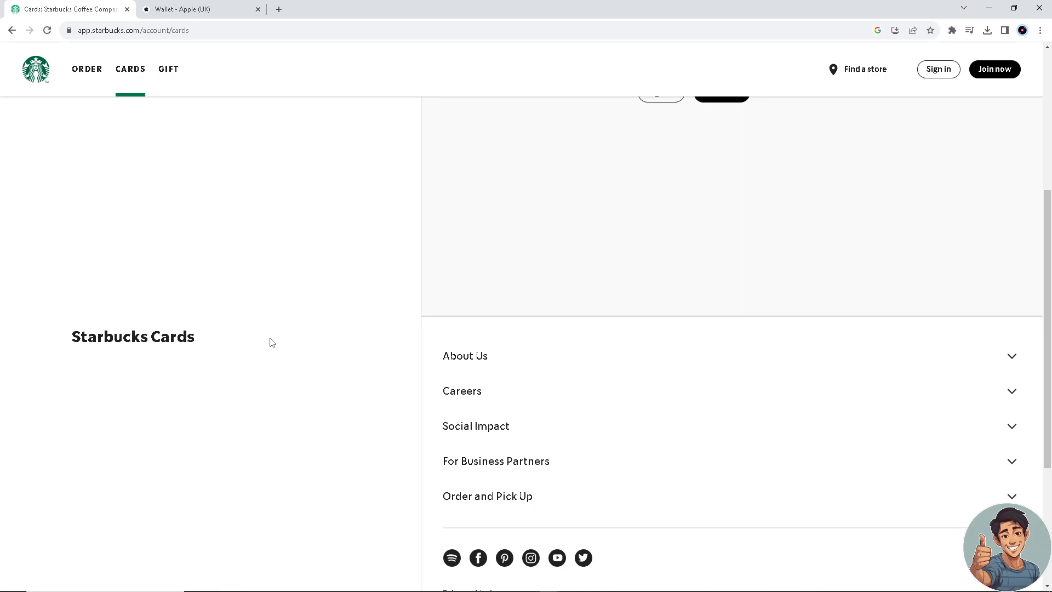
pyautogui.scroll(-3)
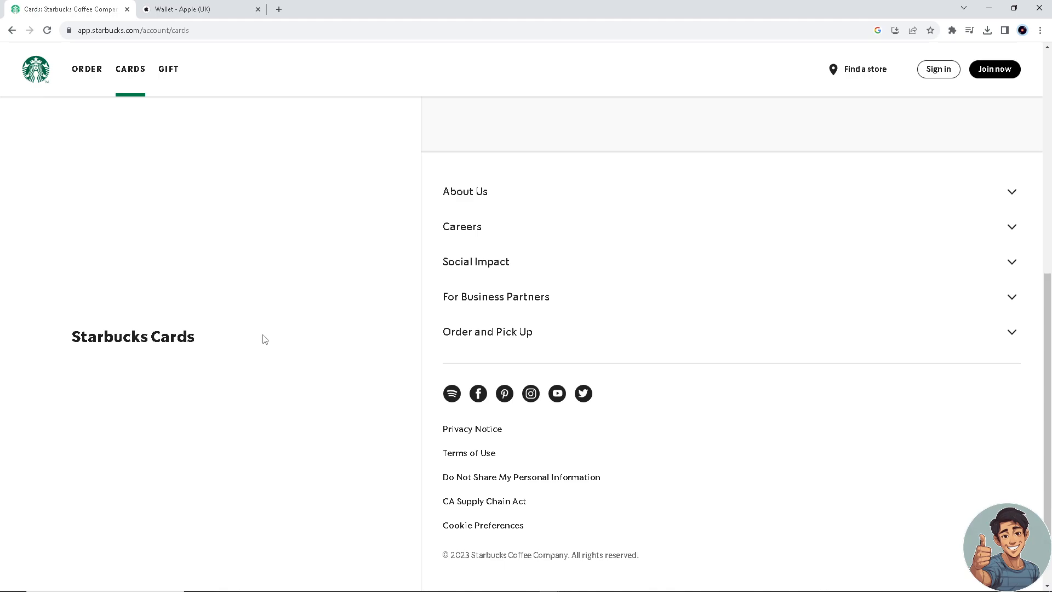
pyautogui.moveTo(275, 258)
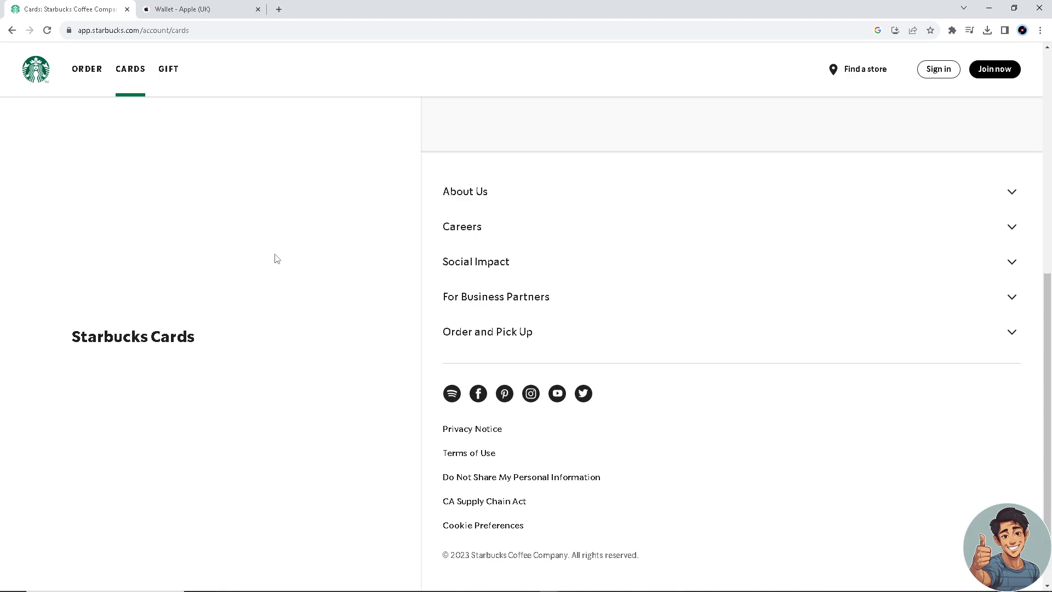
pyautogui.moveTo(258, 244)
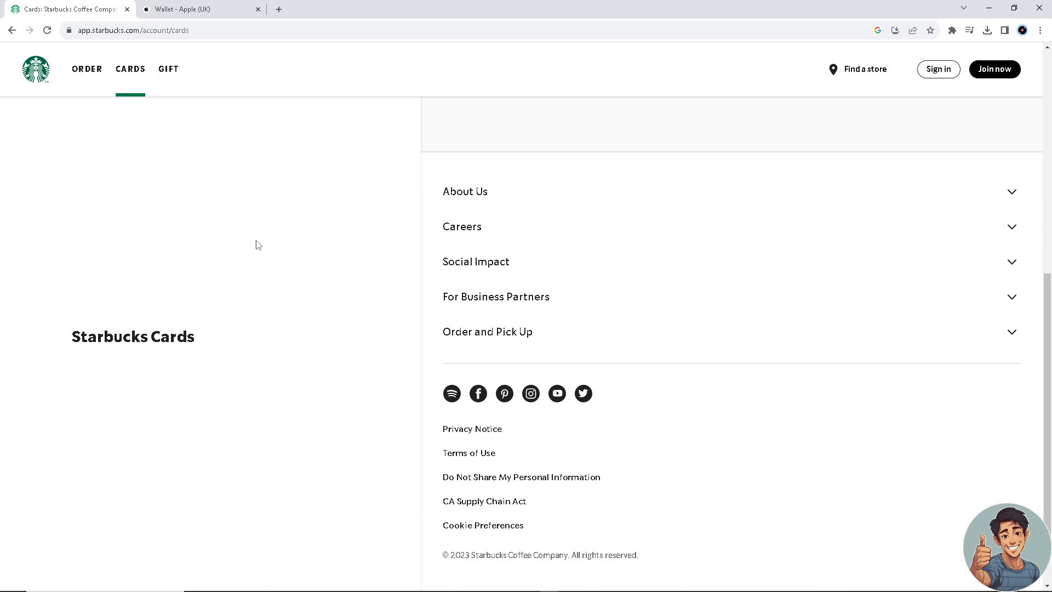
pyautogui.moveTo(813, 201)
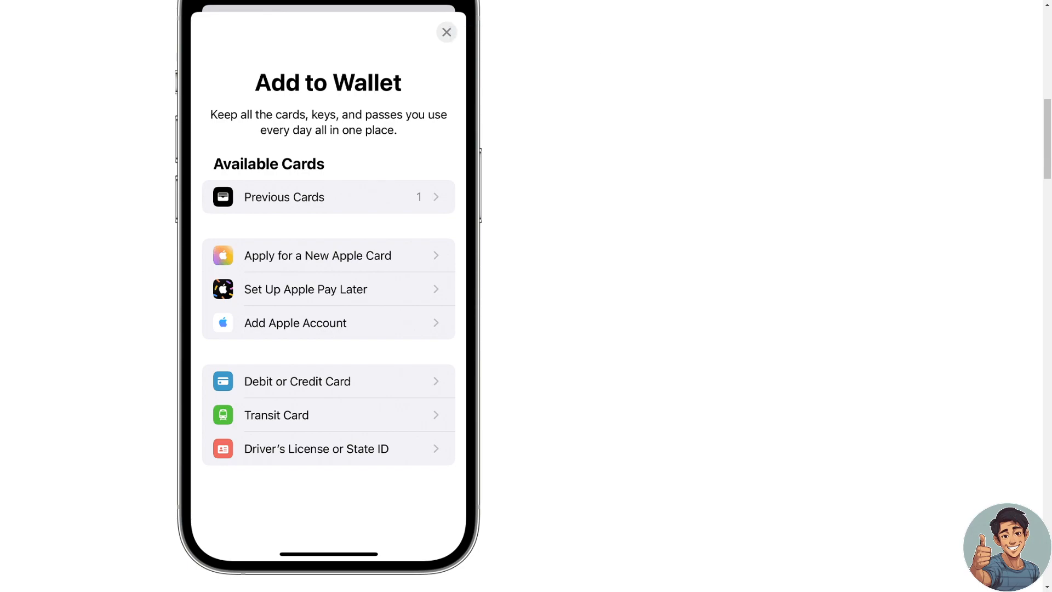
pyautogui.moveTo(130, 299)
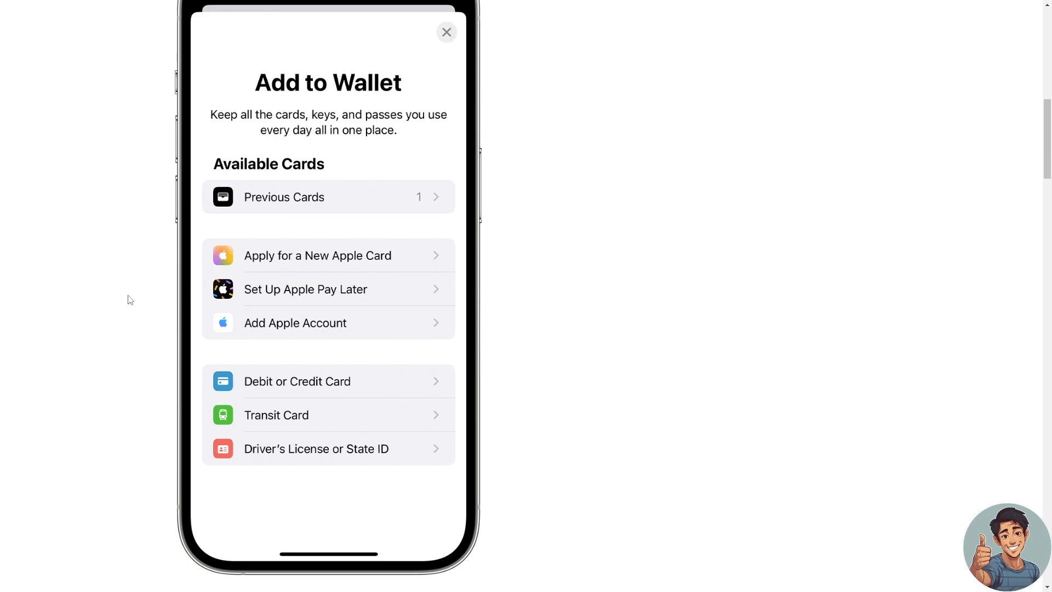
pyautogui.moveTo(323, 410)
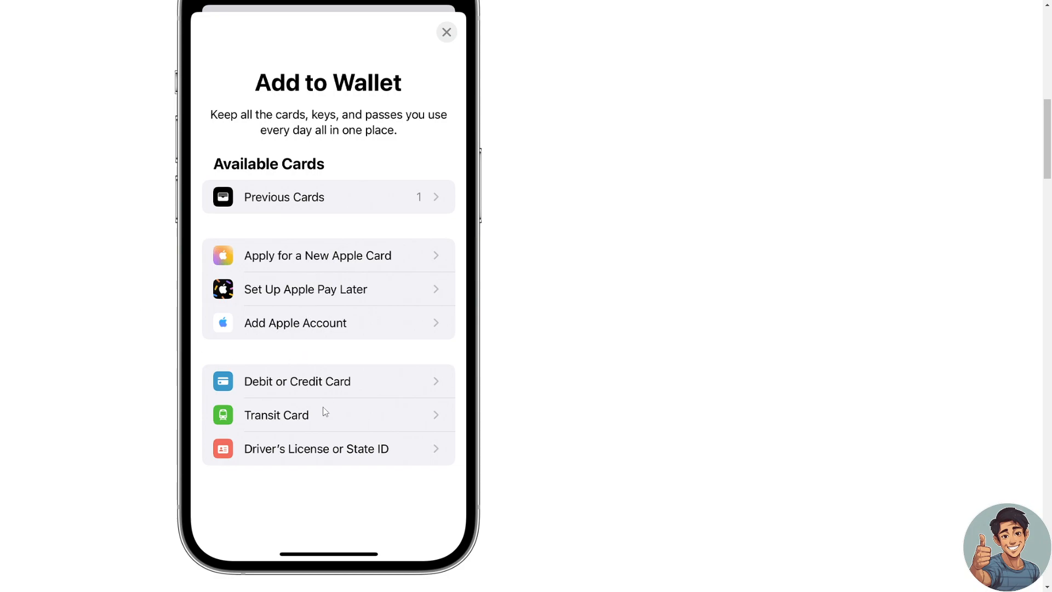
pyautogui.moveTo(326, 395)
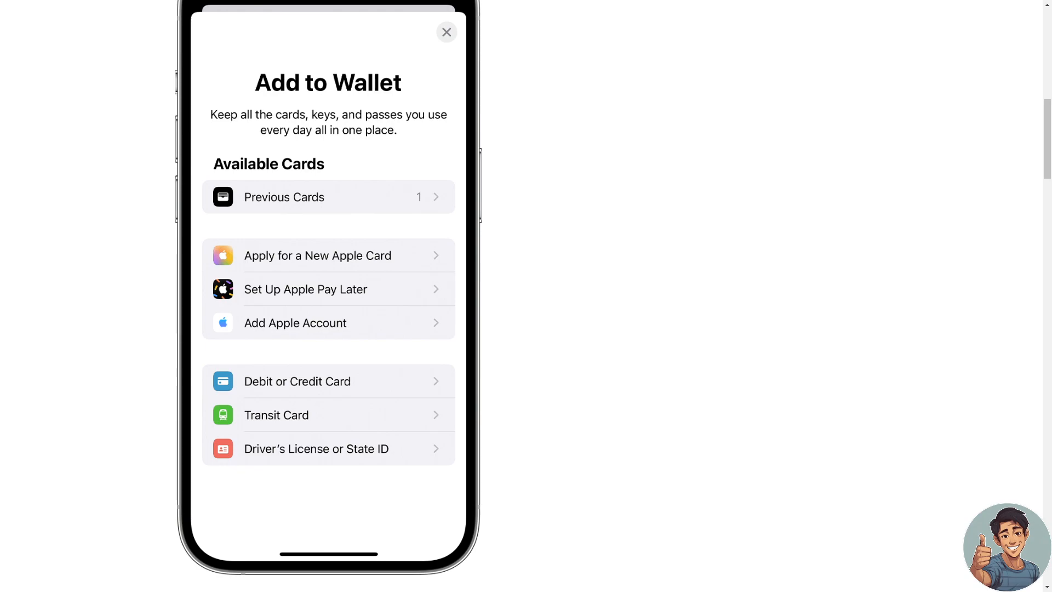
pyautogui.moveTo(318, 267)
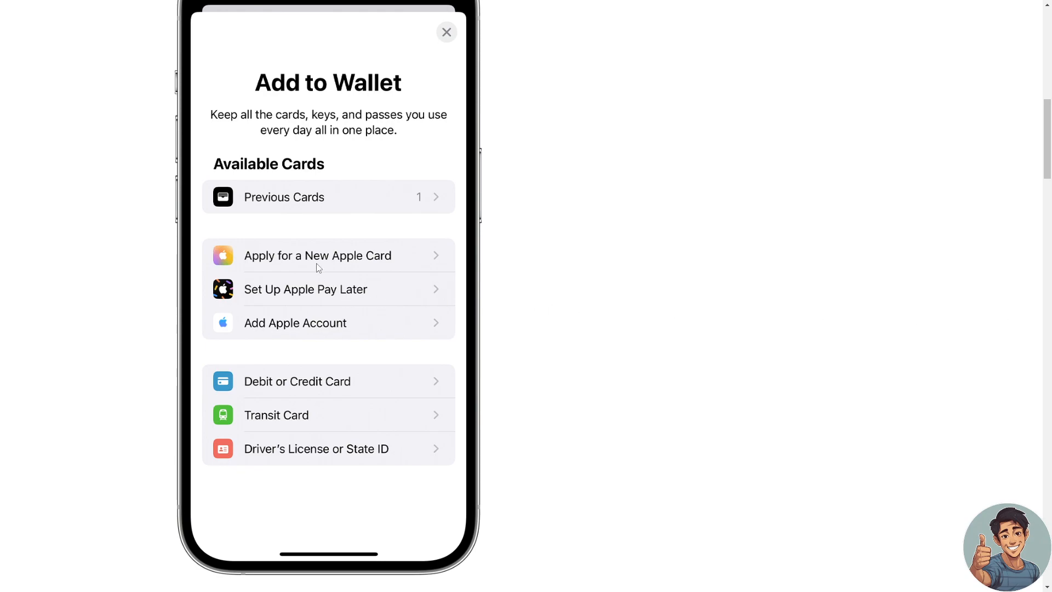
pyautogui.moveTo(330, 389)
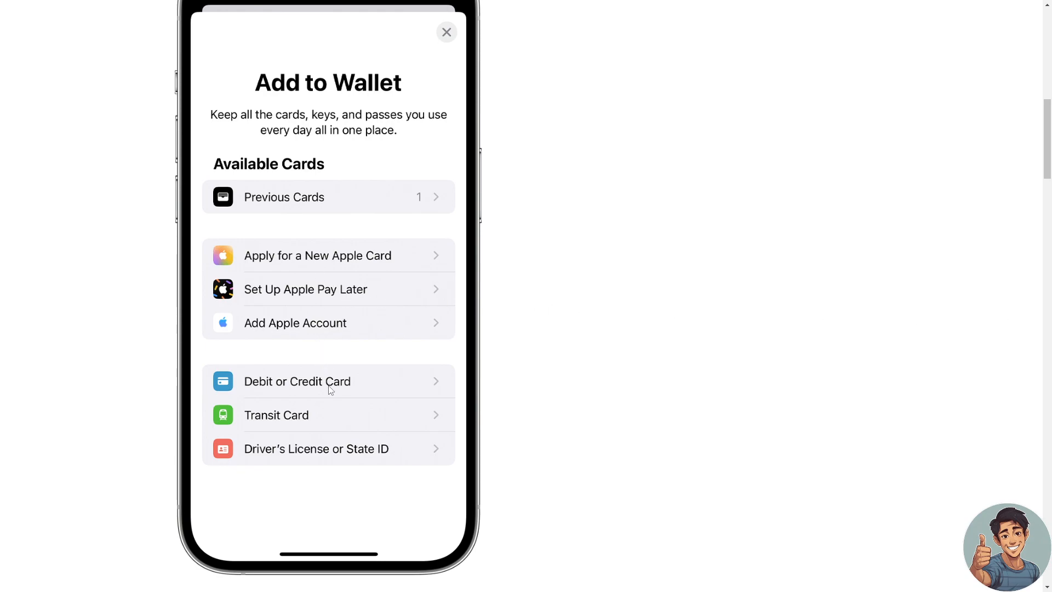
pyautogui.moveTo(354, 384)
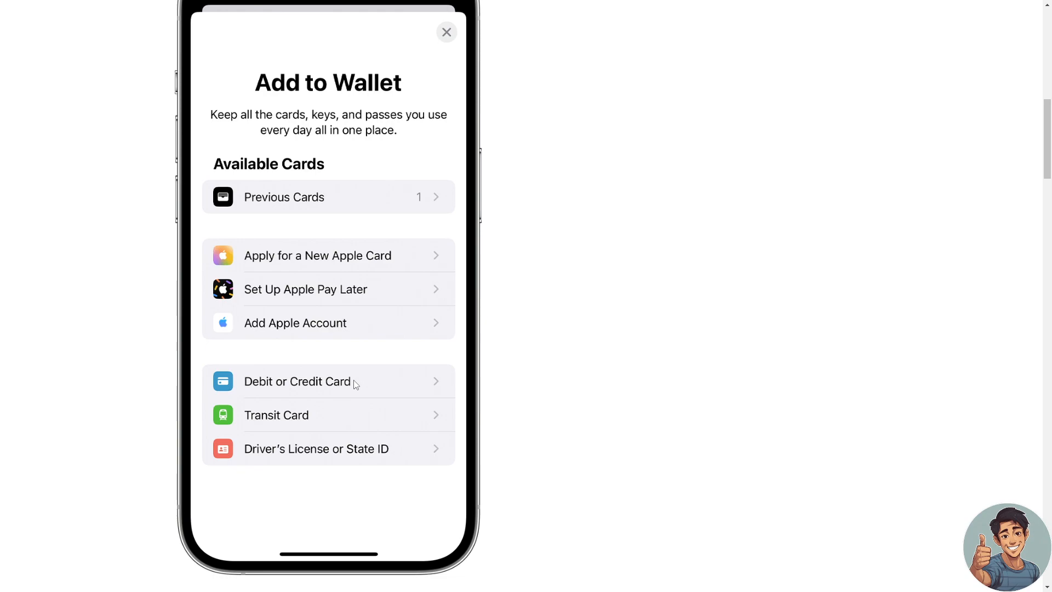
pyautogui.moveTo(356, 385)
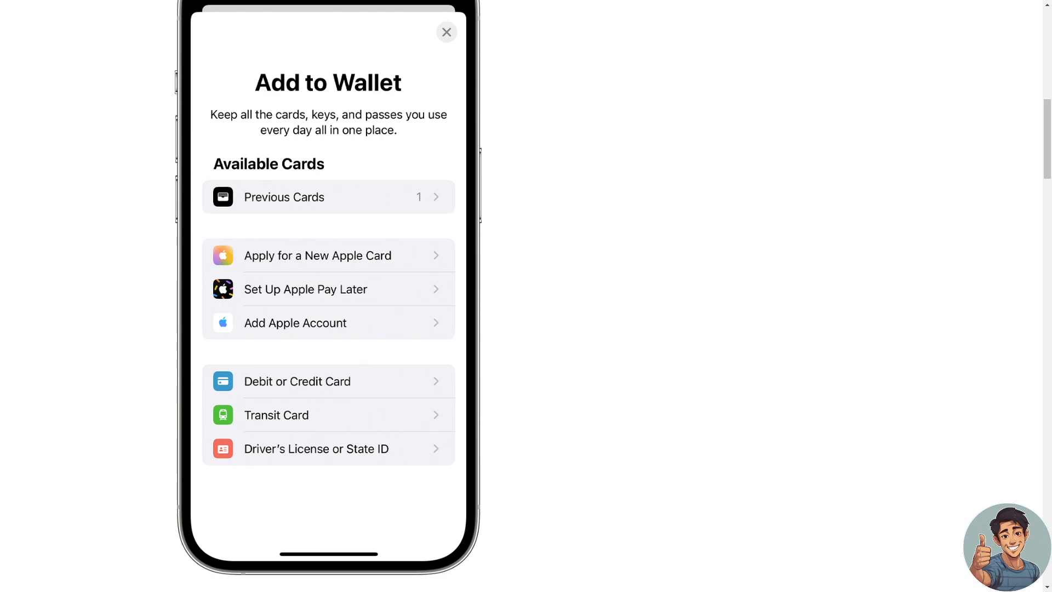